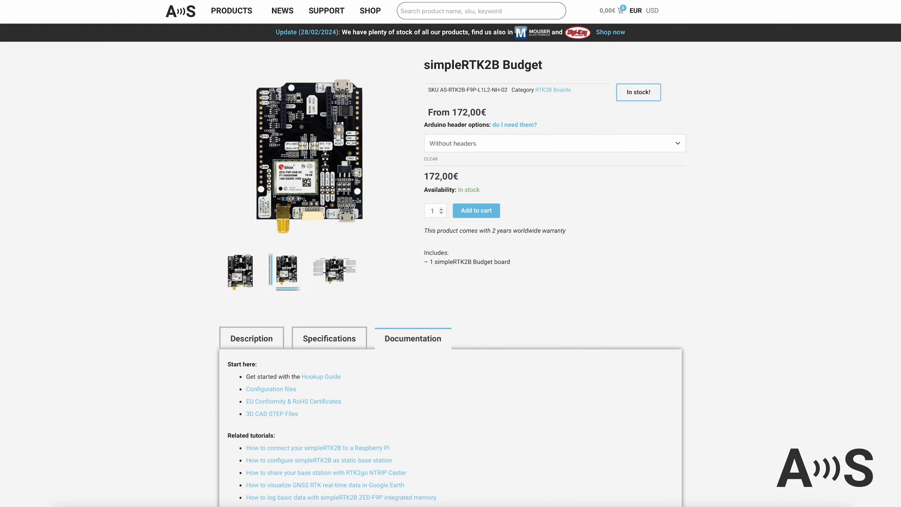
# Step: Open the simpleRTK2B Budget hookup guide from the Documentation links and scroll through its power and port sections
pyautogui.scroll(-3)
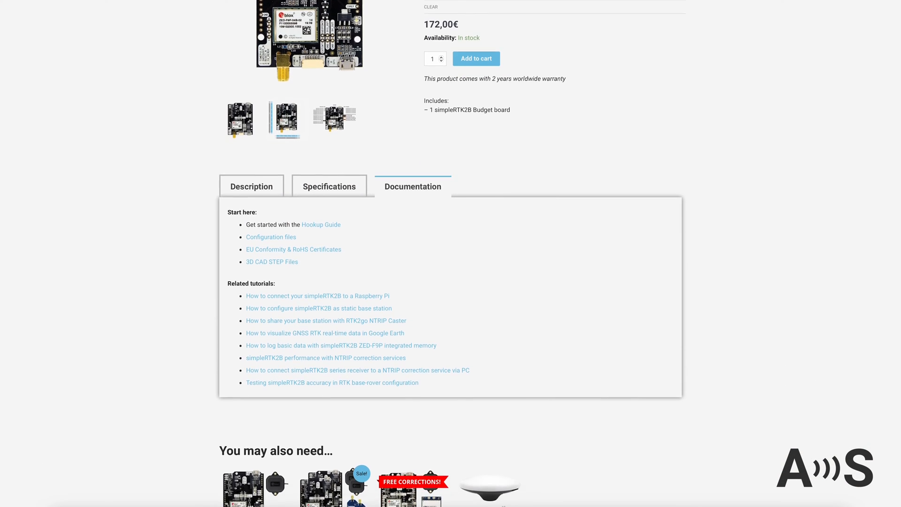
pyautogui.click(320, 225)
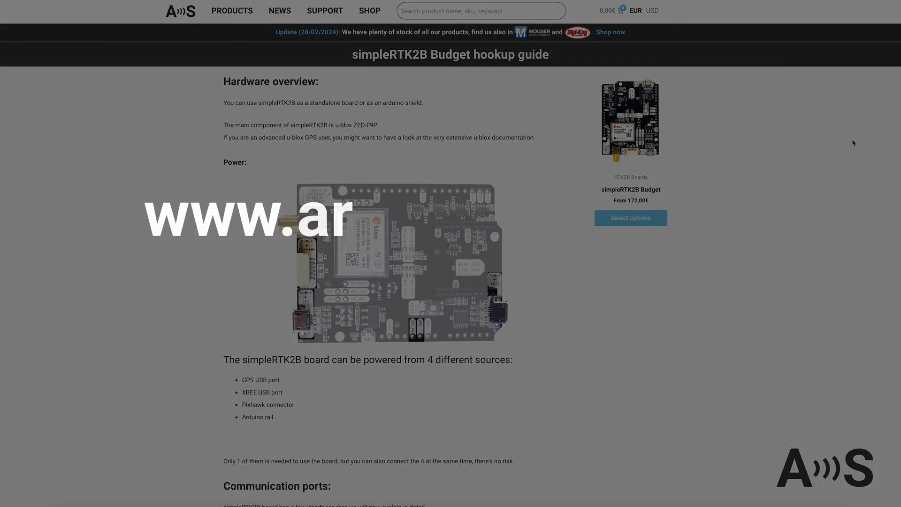
pyautogui.scroll(-3)
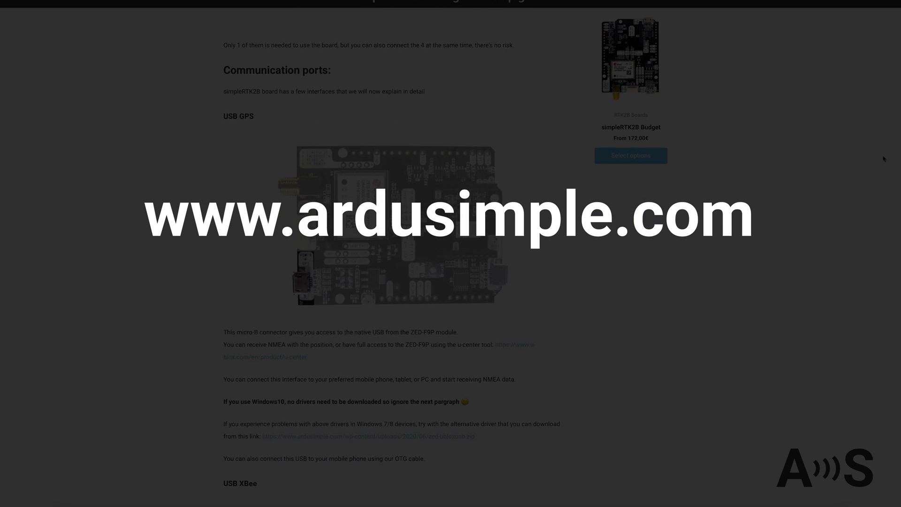